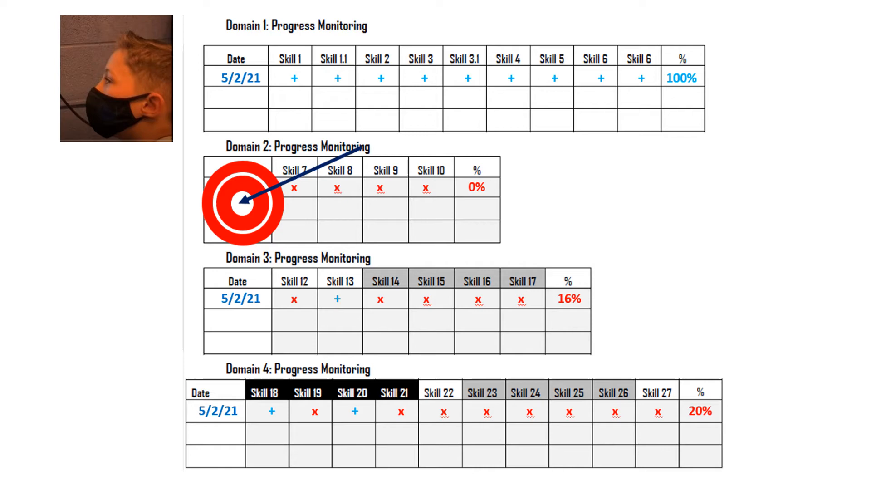
mouse_move(95, 34)
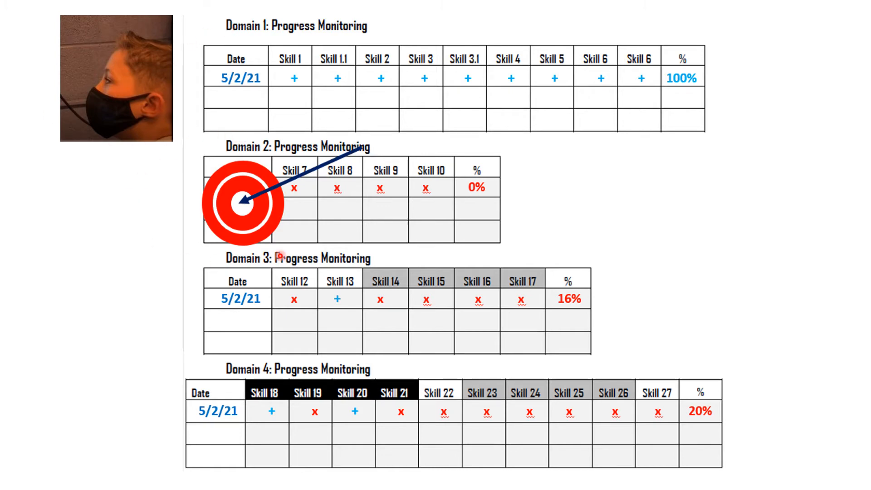
mouse_move(251, 37)
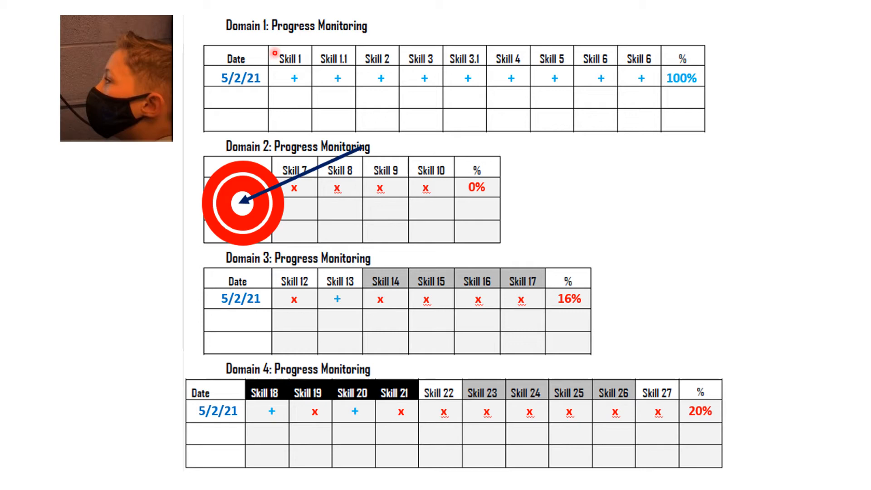
mouse_move(451, 90)
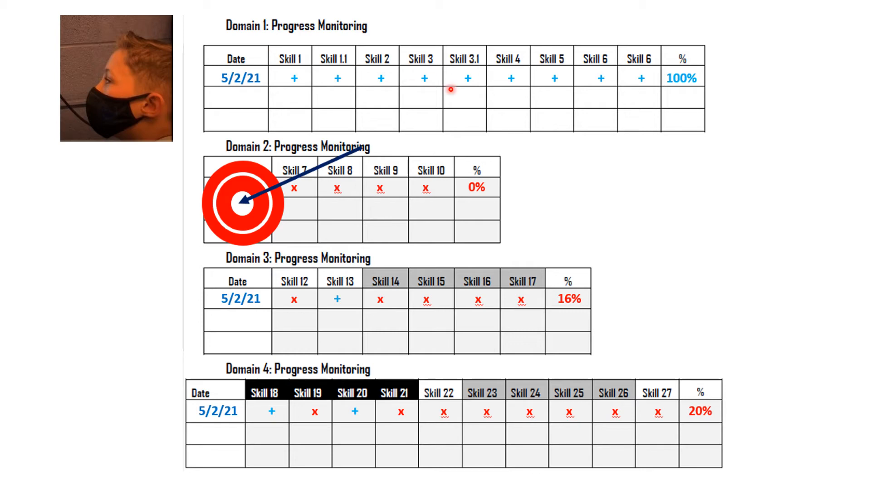
mouse_move(516, 101)
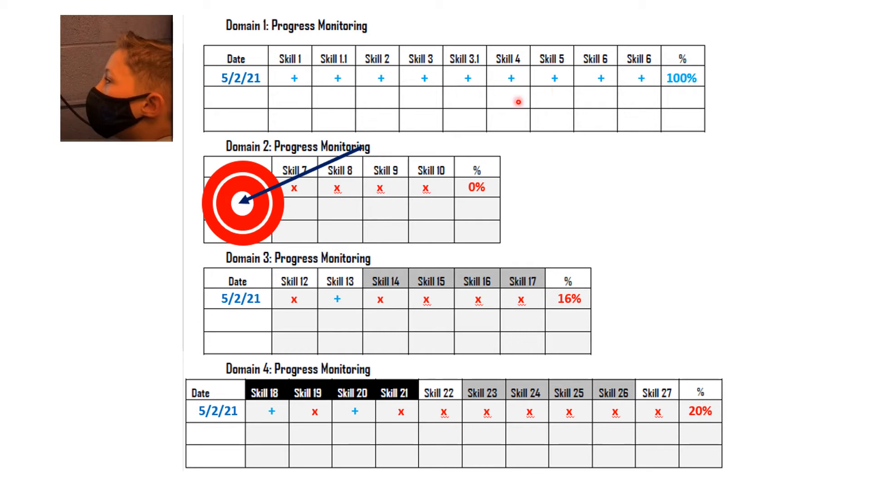
mouse_move(427, 111)
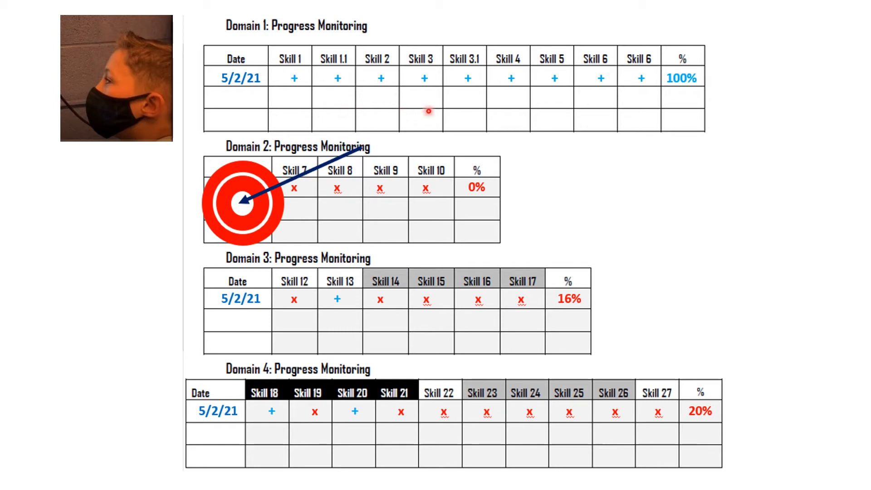
mouse_move(644, 99)
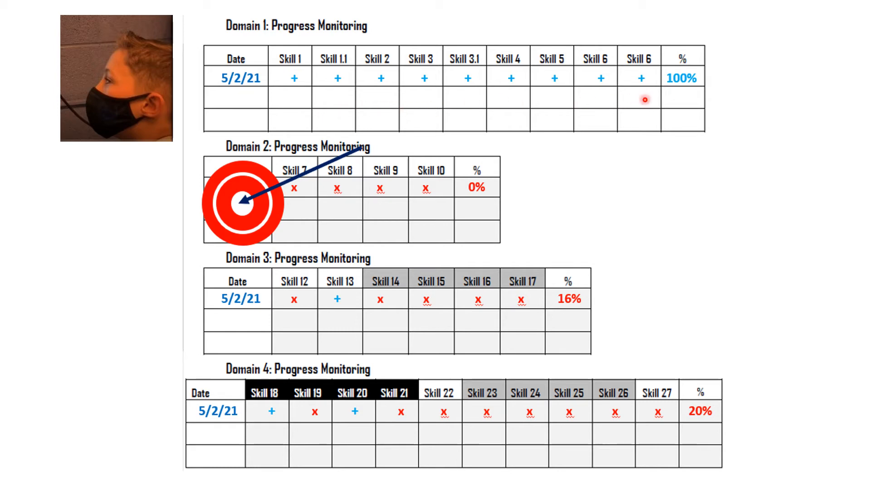
mouse_move(264, 183)
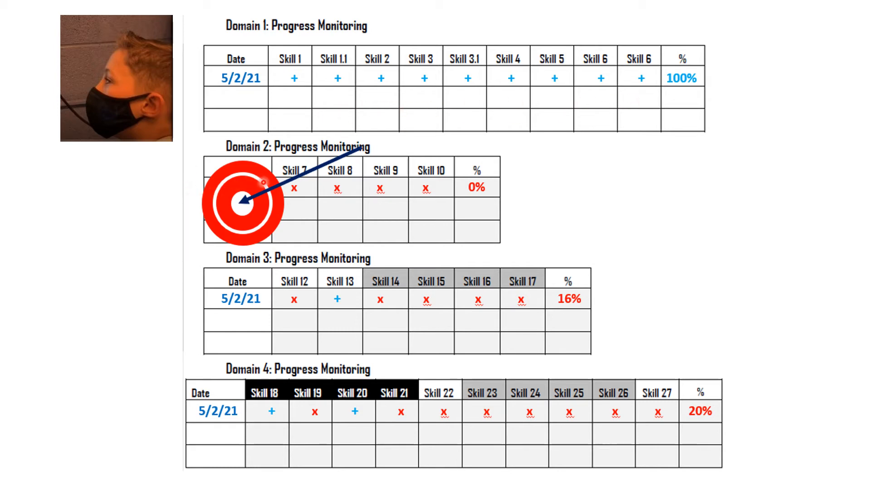
mouse_move(419, 193)
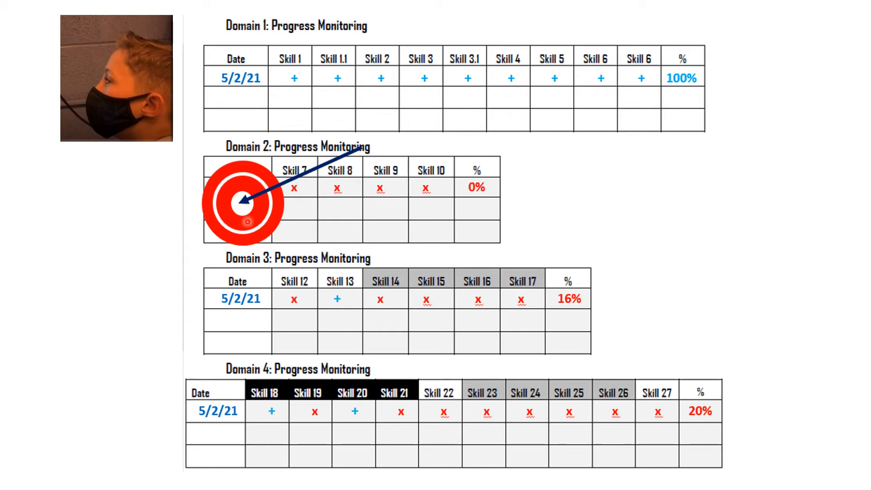
mouse_move(305, 193)
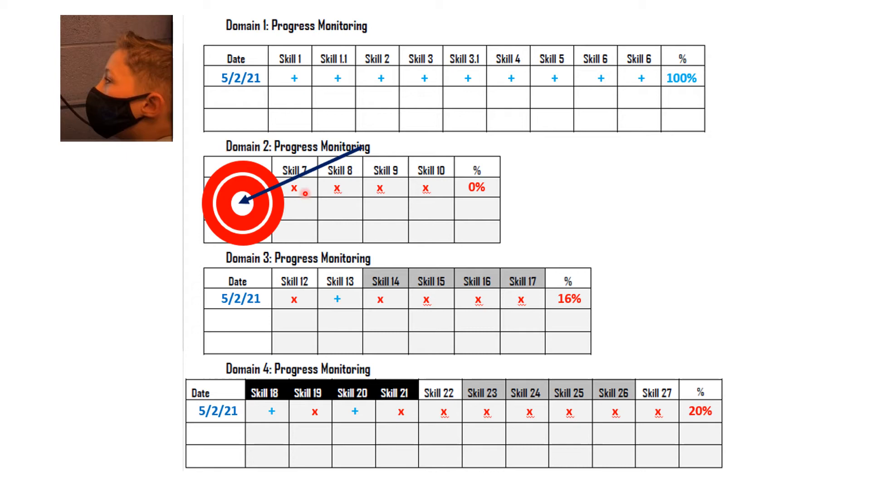
mouse_move(421, 194)
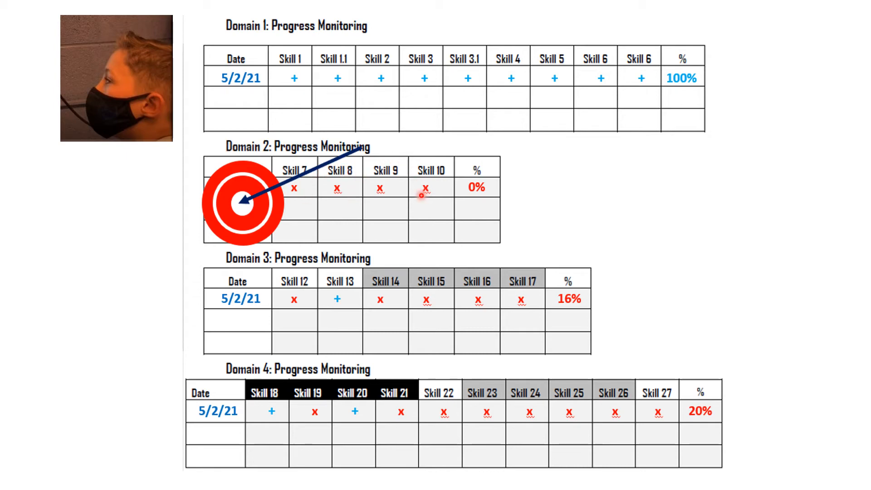
mouse_move(319, 182)
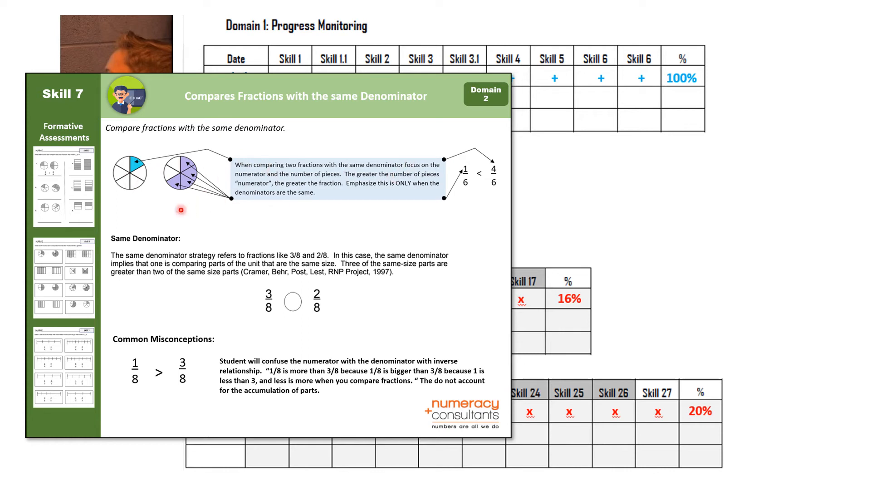
mouse_move(97, 342)
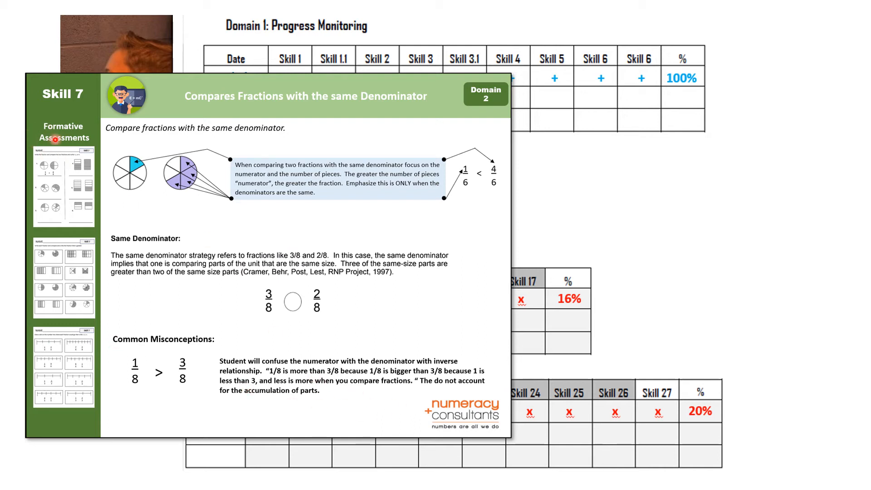
mouse_move(311, 262)
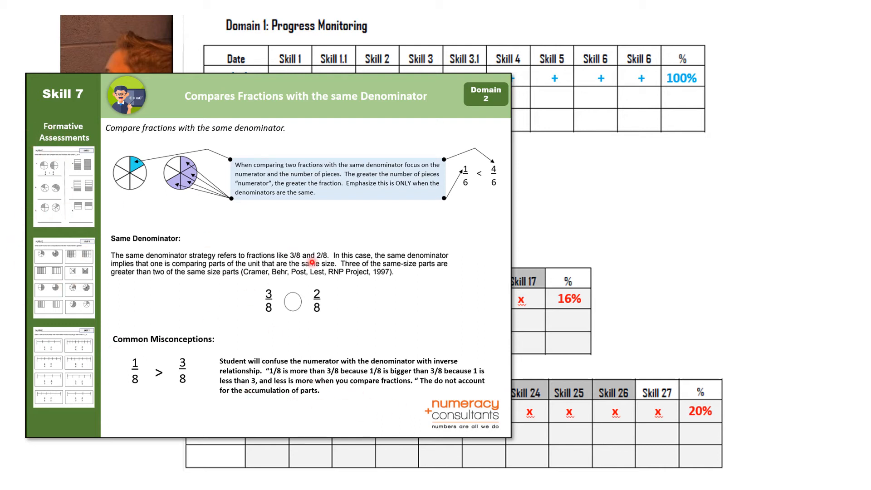